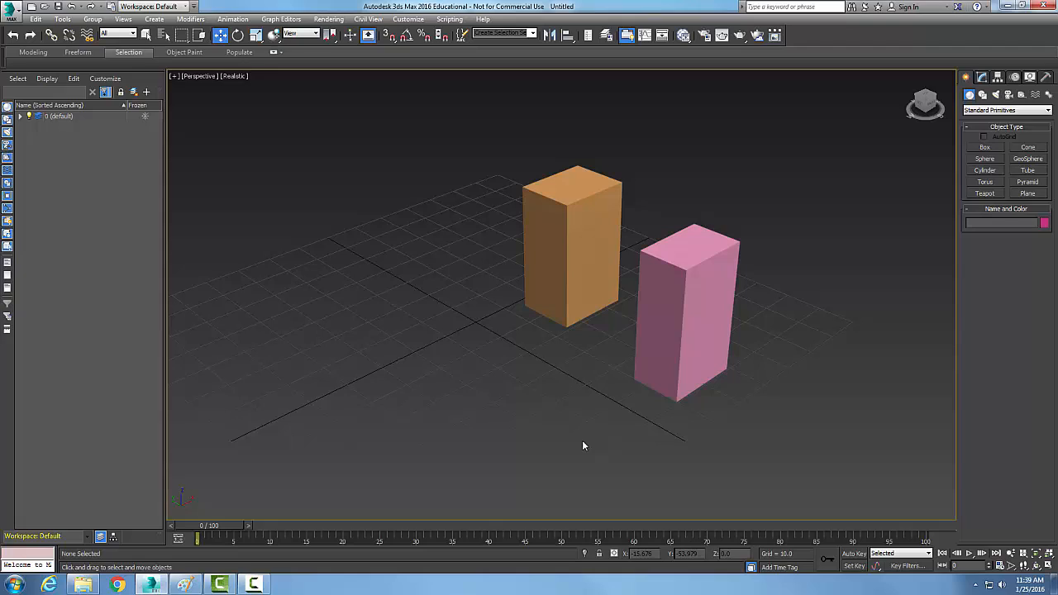
mouse_move(569, 447)
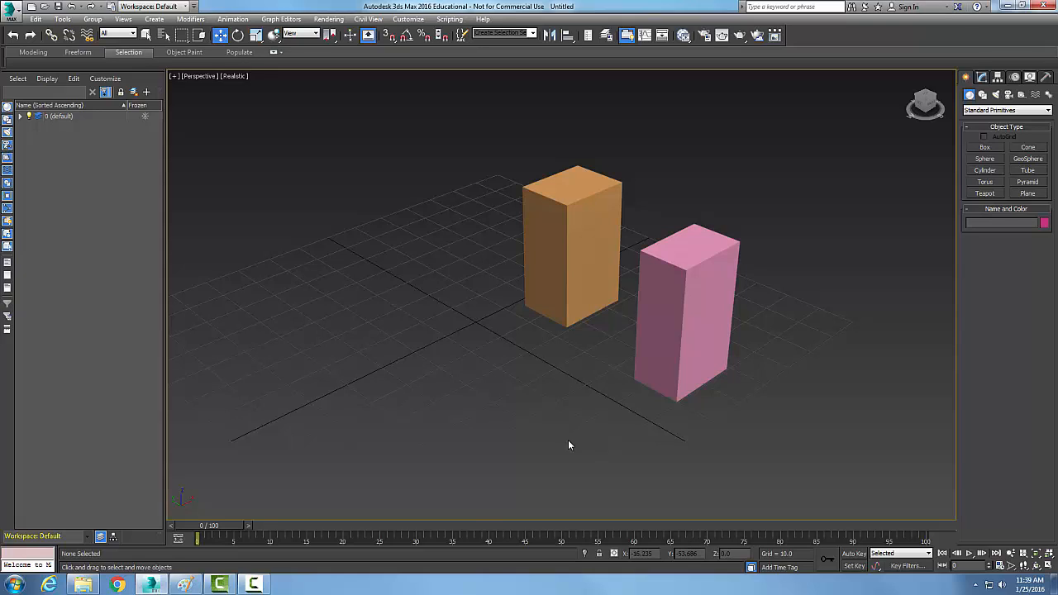
mouse_move(533, 434)
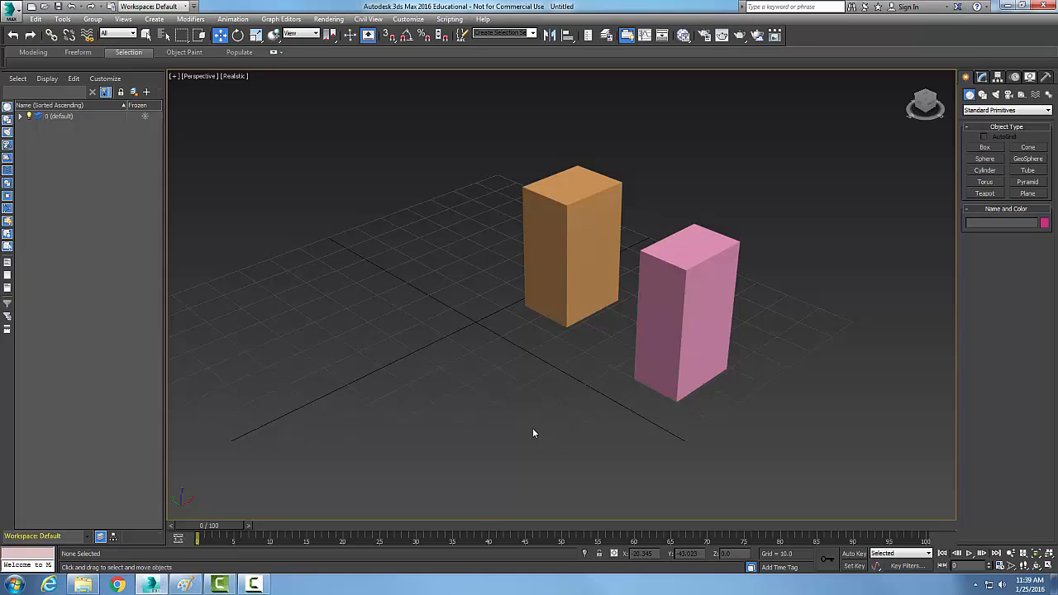
mouse_move(569, 443)
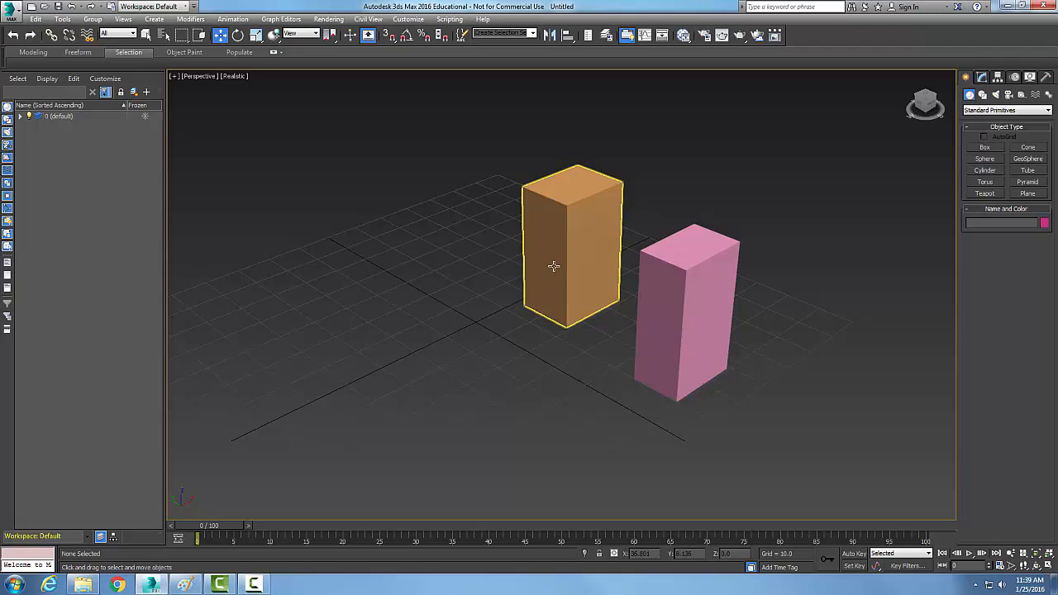
- Pick the orange box (Box001) in the viewport and confirm it via Select From Scene
click(554, 265)
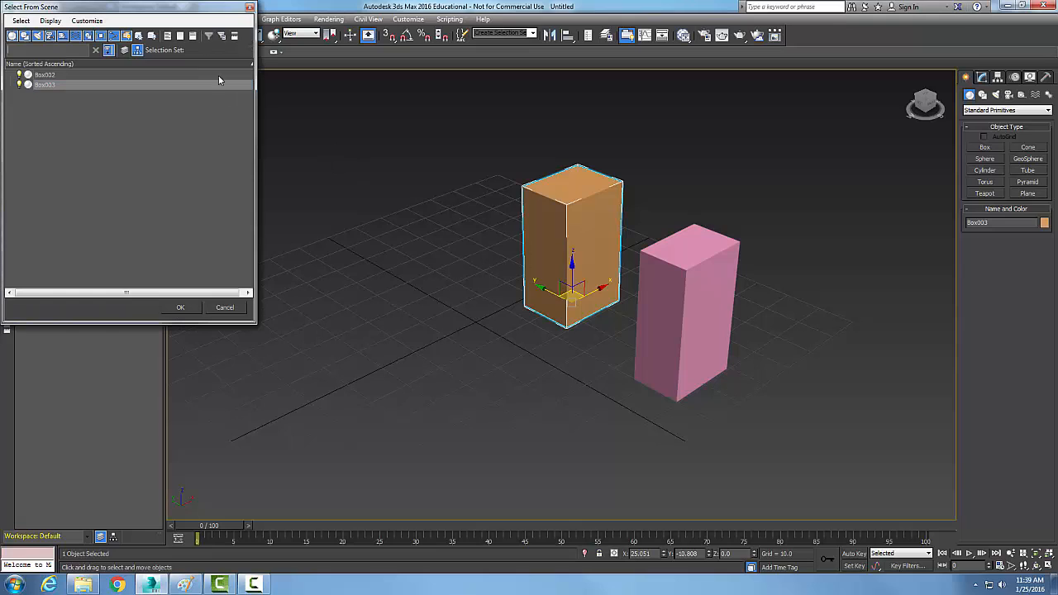
click(181, 306)
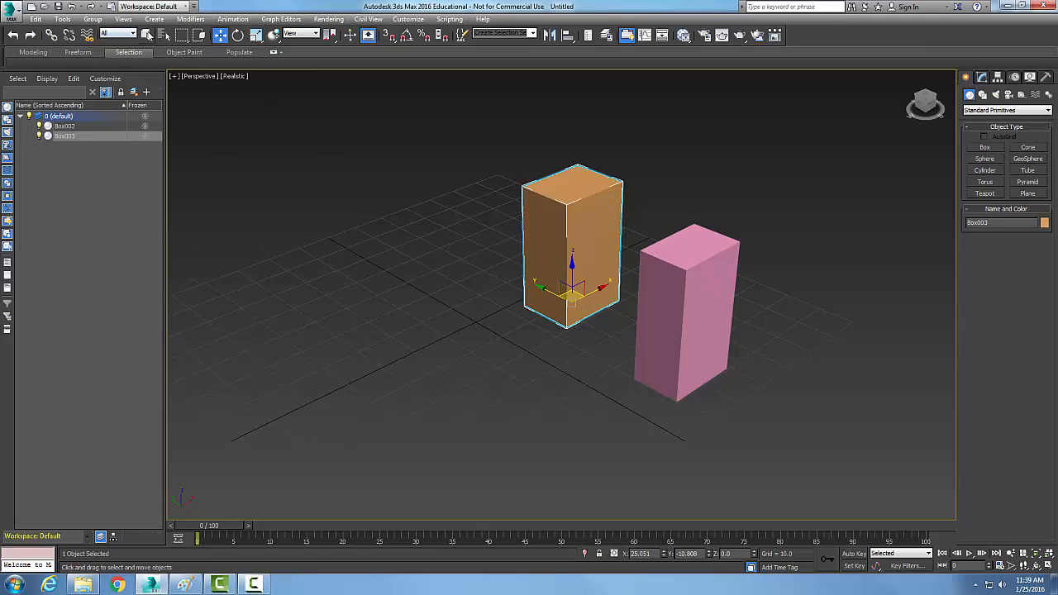
click(148, 35)
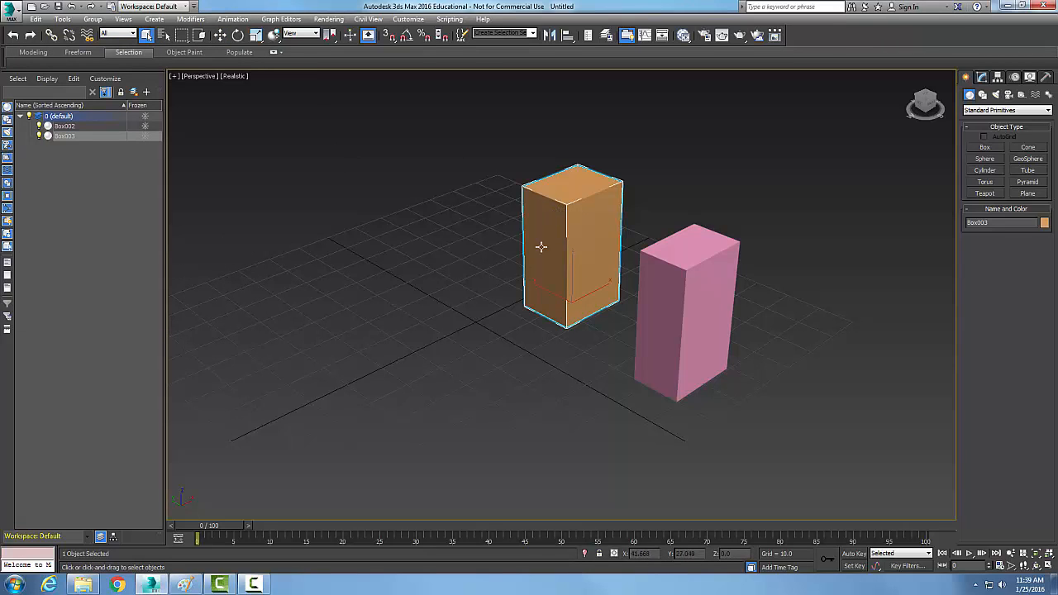
mouse_move(509, 199)
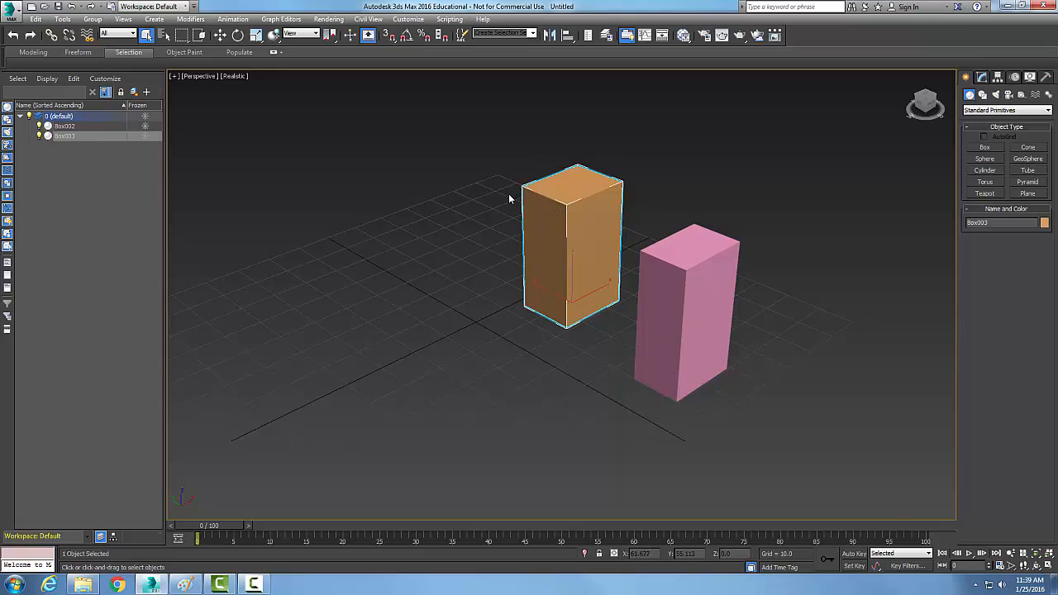
mouse_move(436, 171)
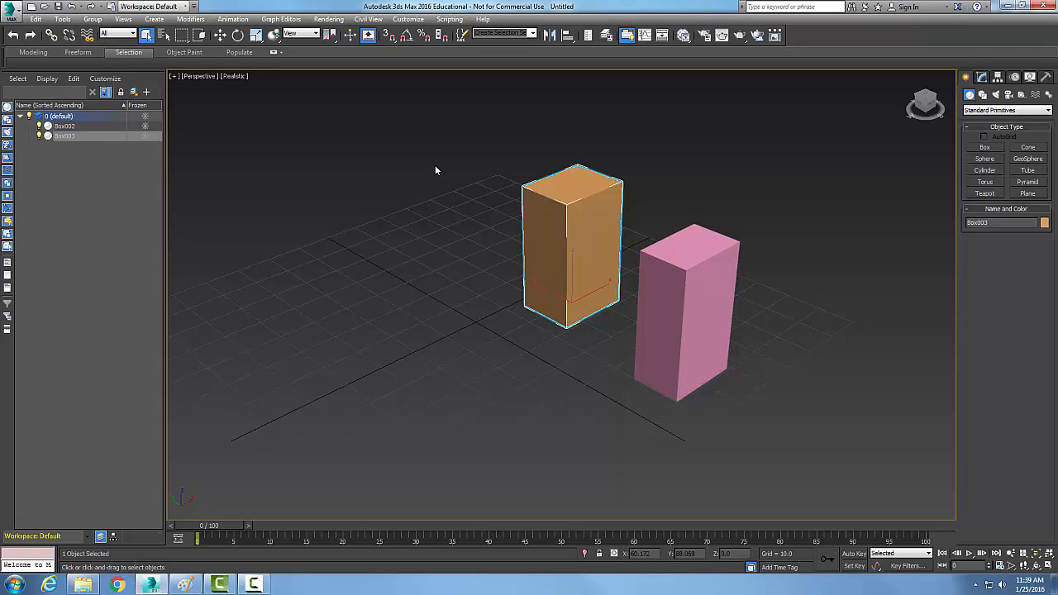
mouse_move(190, 18)
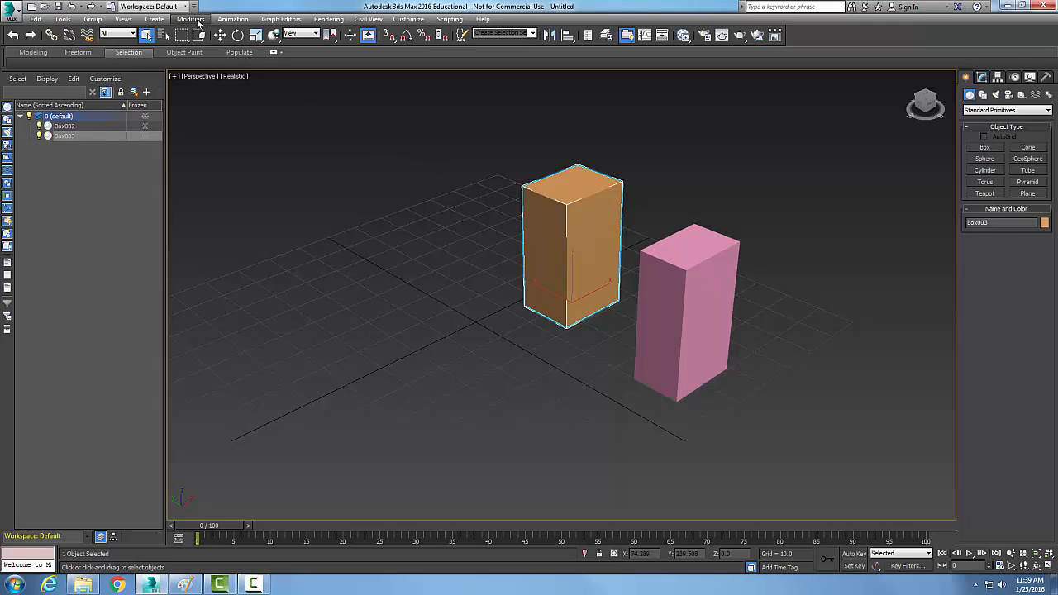
- Apply a Taper modifier to the orange box so it flares wider at the top, then deselect it
click(190, 18)
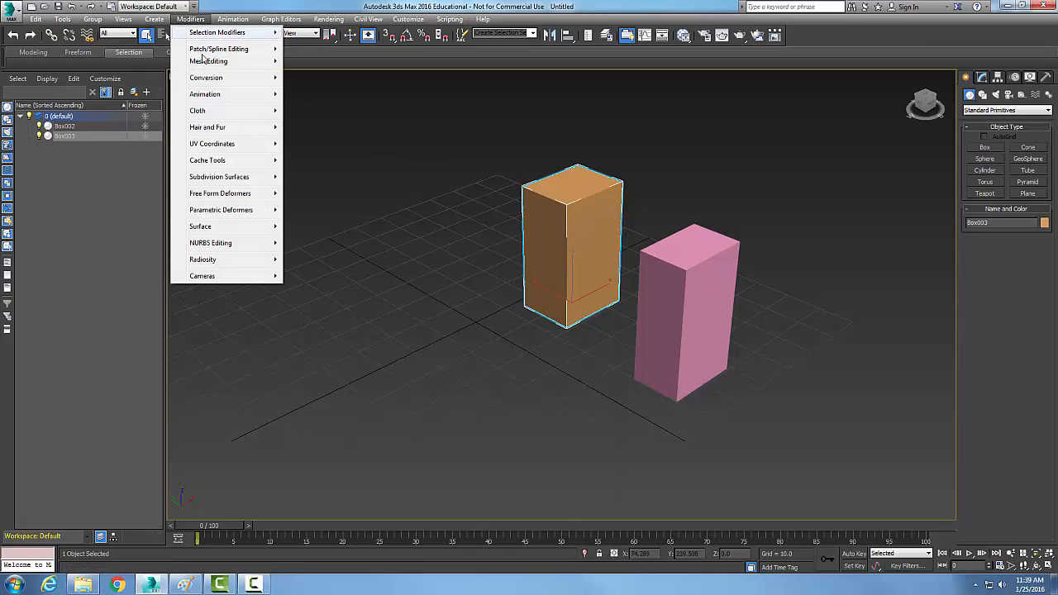
mouse_move(222, 209)
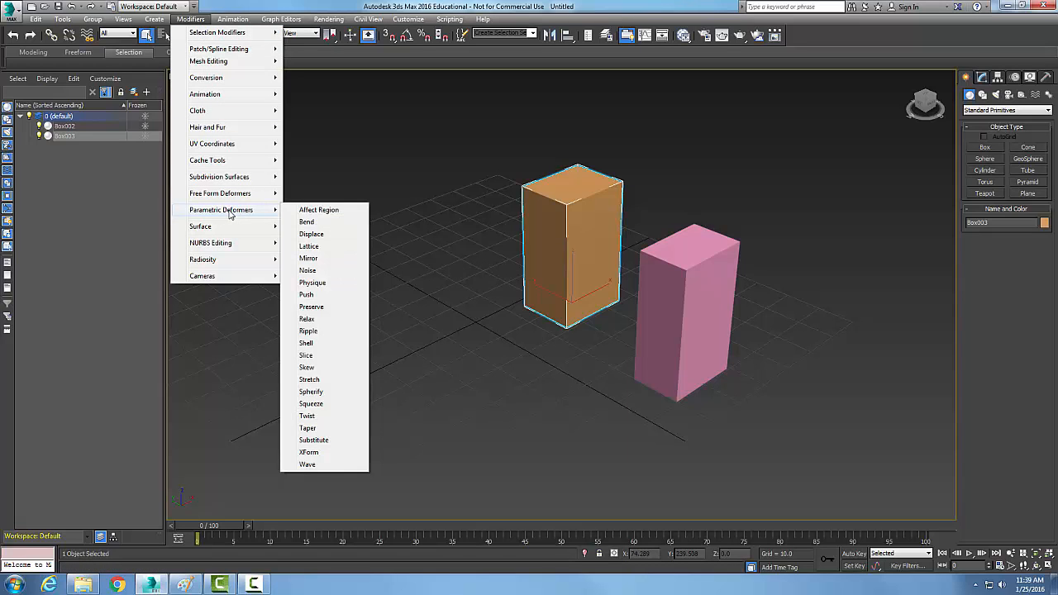
mouse_move(308, 428)
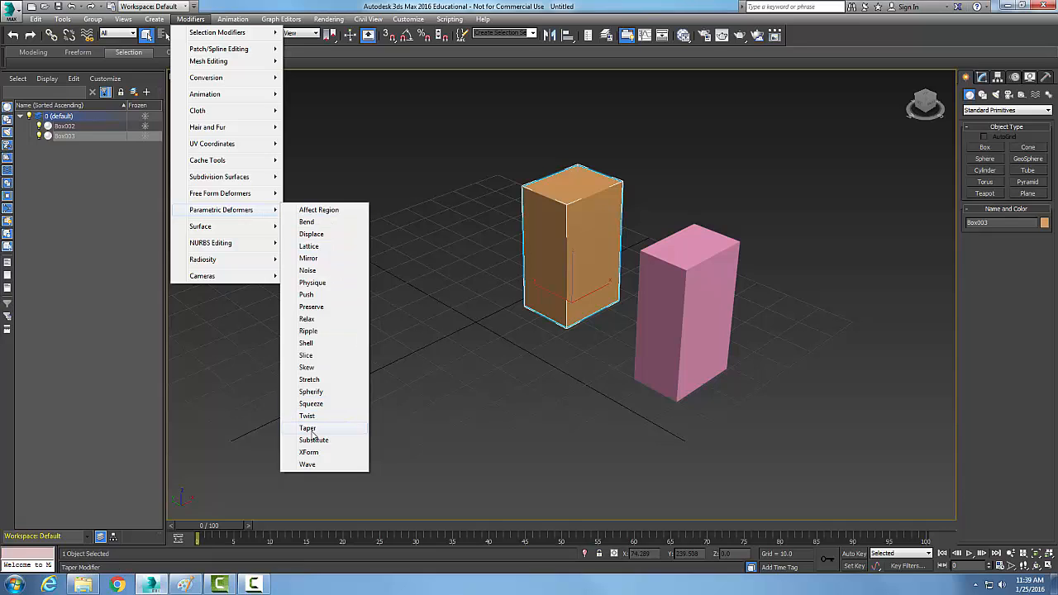
click(307, 427)
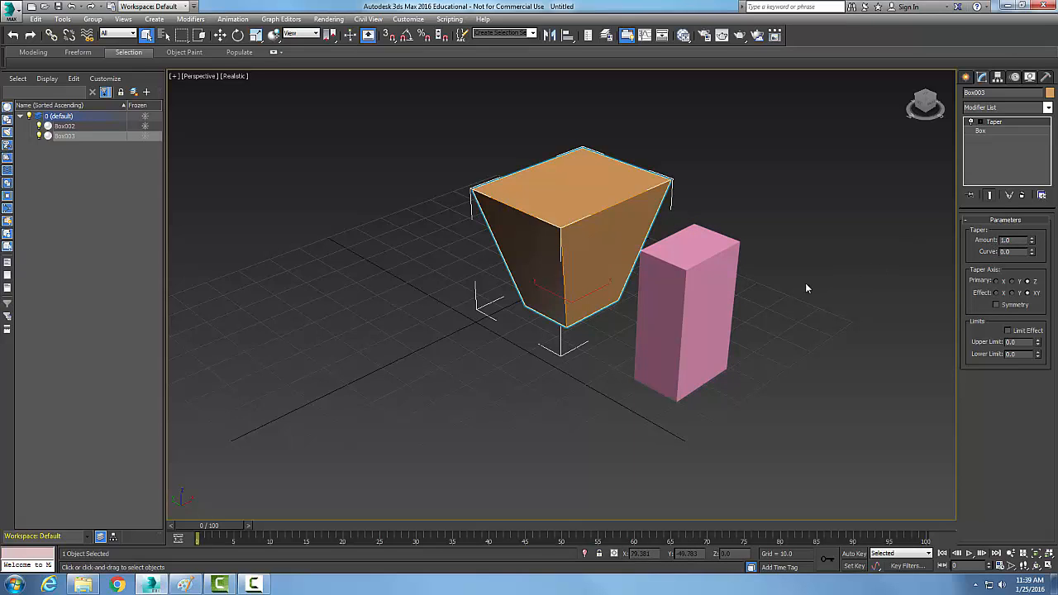
click(571, 281)
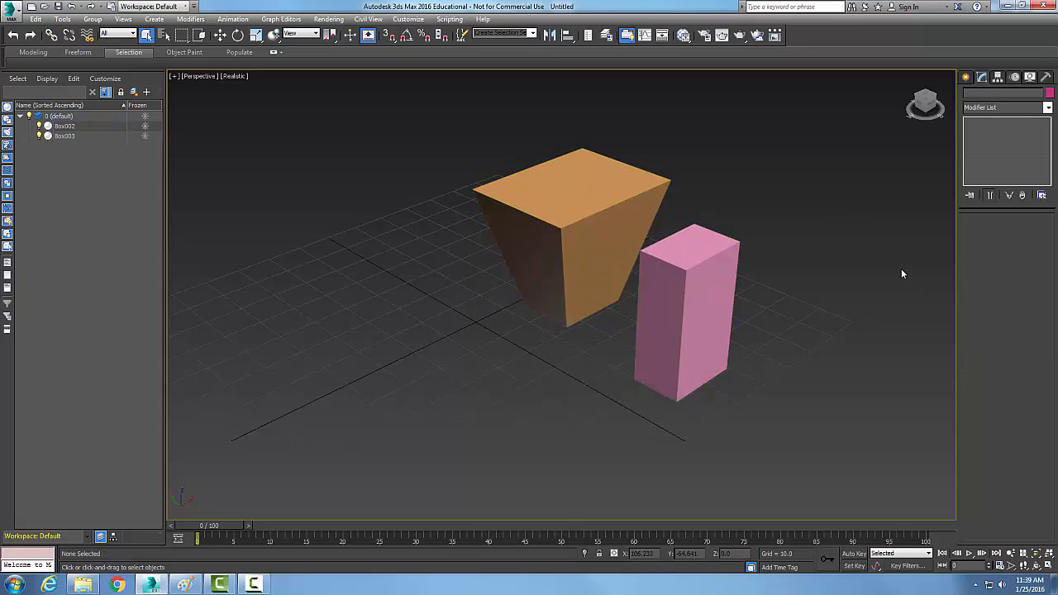
mouse_move(788, 275)
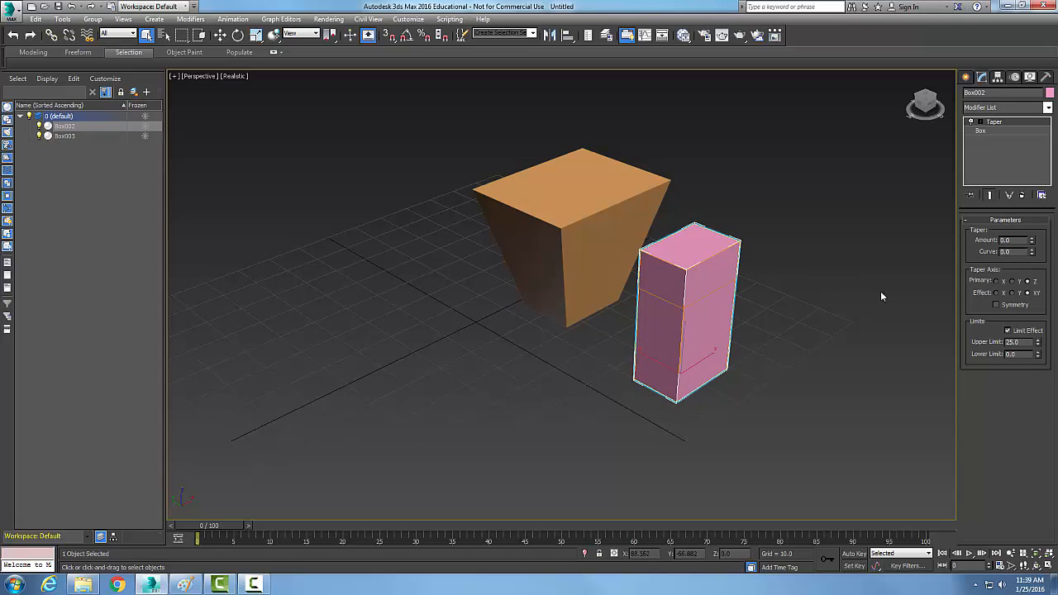
- From the Modifier List, add a Taper modifier onto the pink box's stack
click(969, 78)
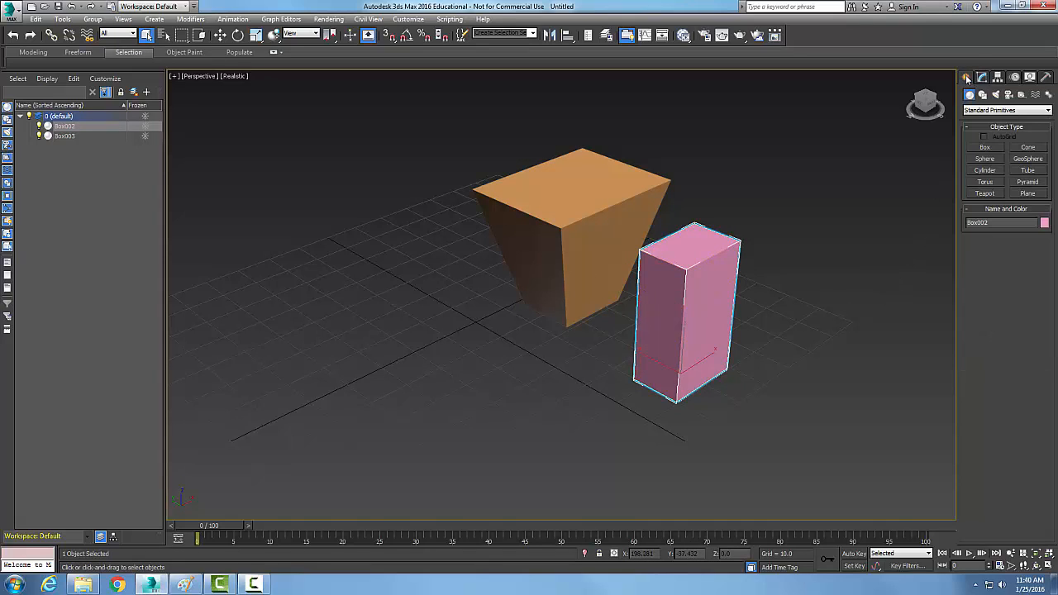
click(981, 78)
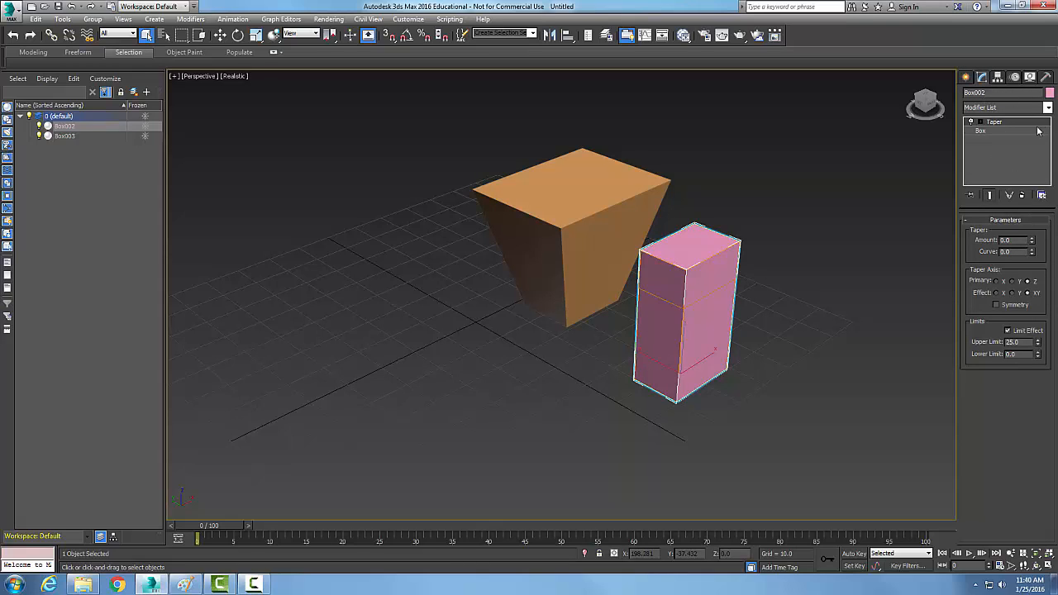
click(1049, 107)
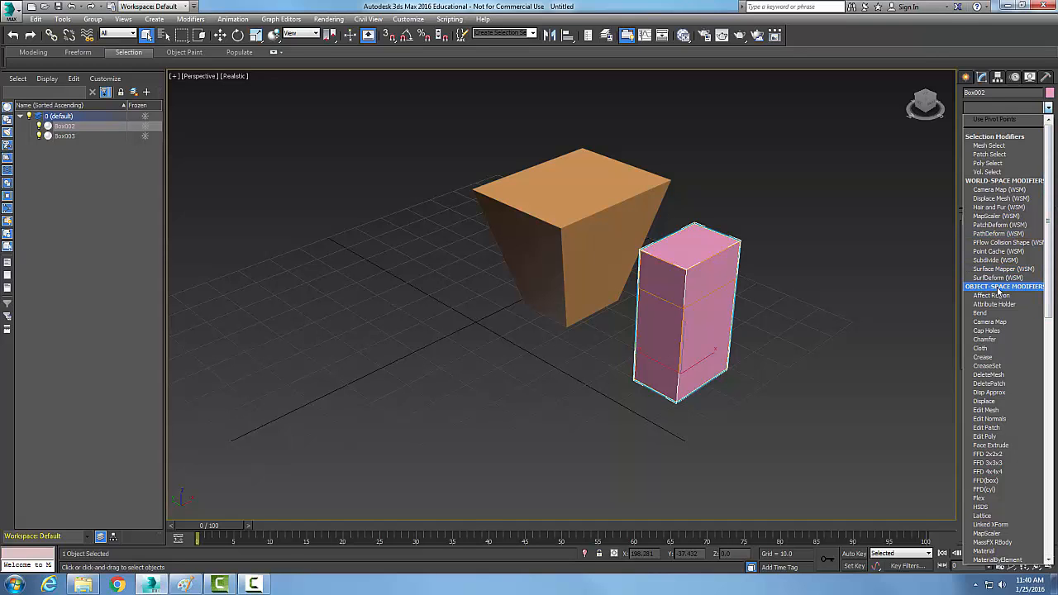
scroll(down, 3)
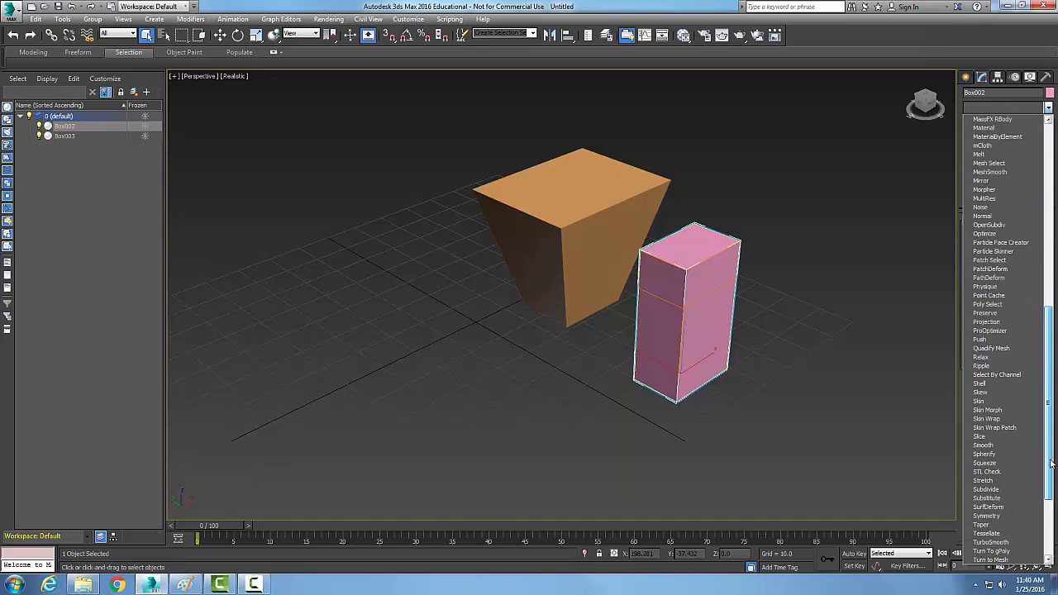
scroll(down, 3)
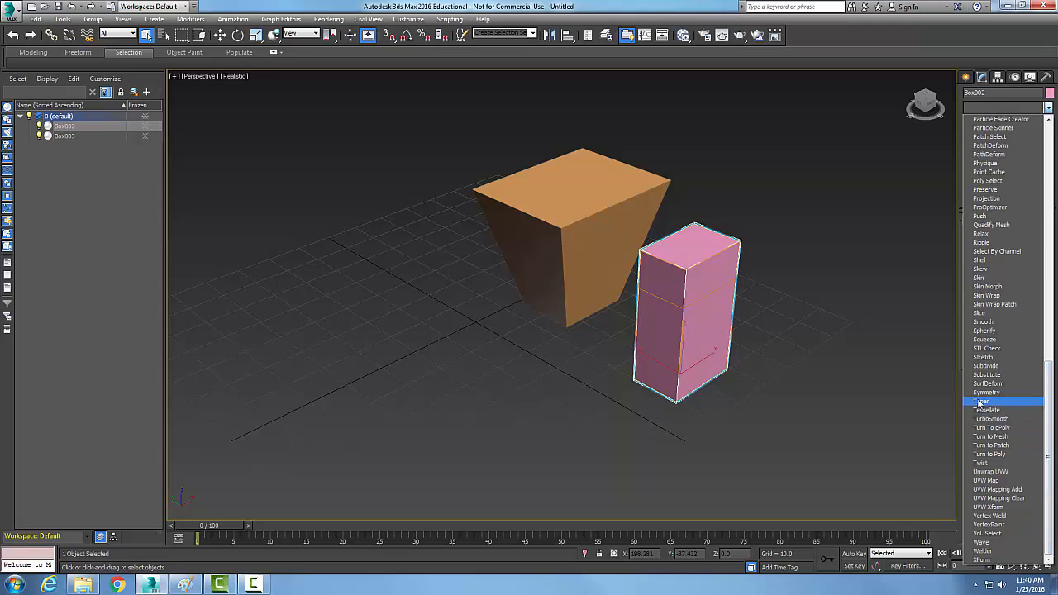
click(982, 402)
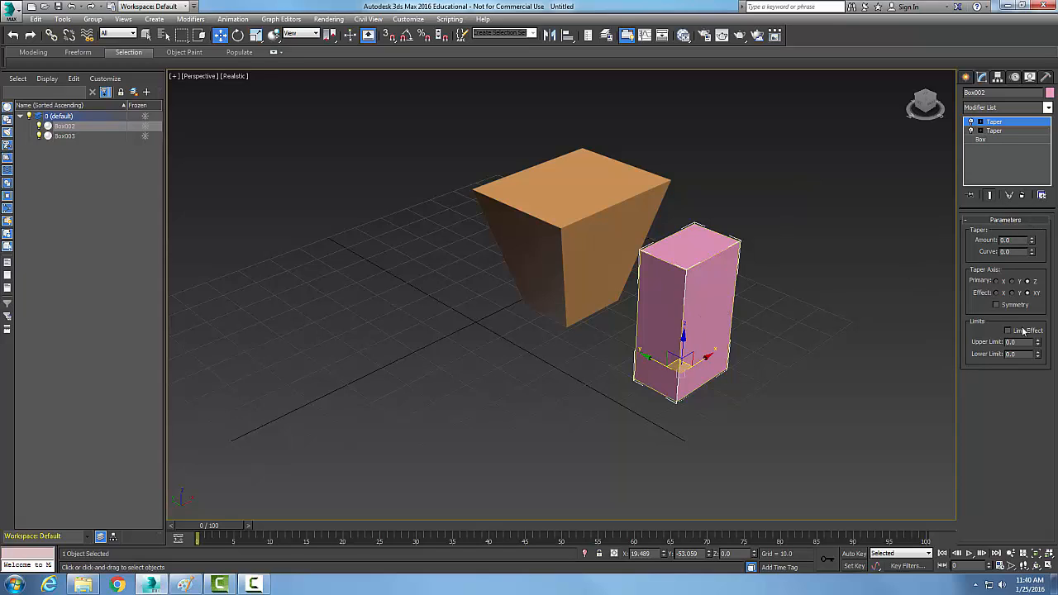
mouse_move(1015, 286)
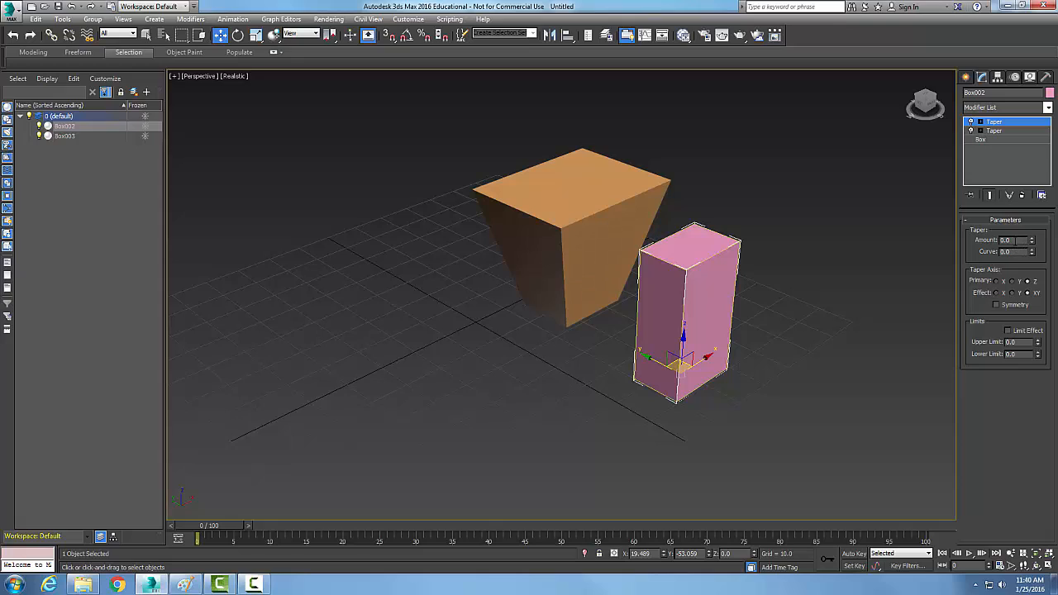
- Enter a Taper Amount, try axes X, Y and Z ending on Z, and toggle Symmetry on and off
triple_click(1010, 240)
text(0.5)
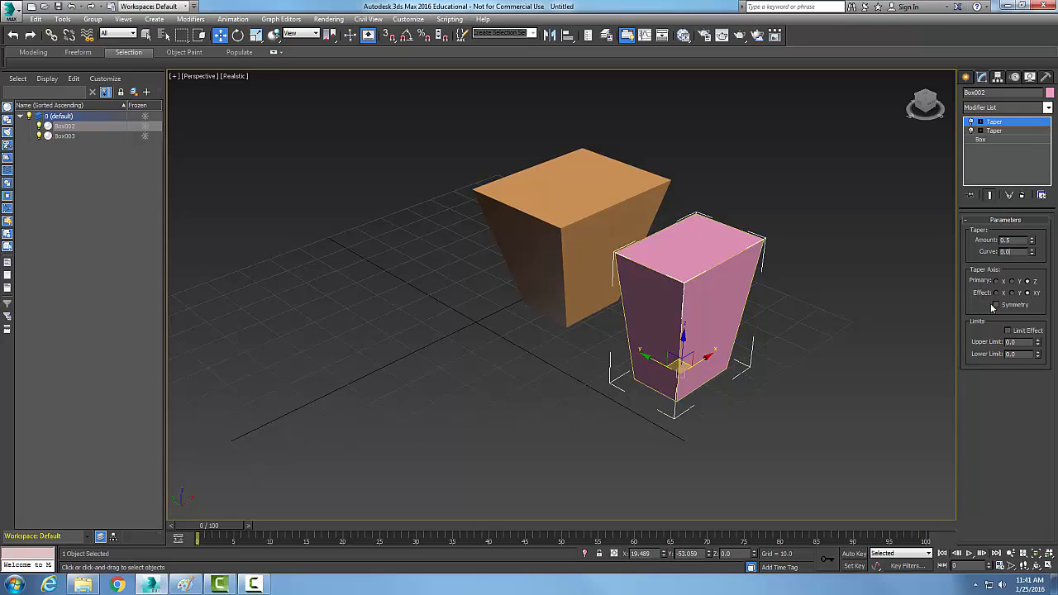
click(1018, 282)
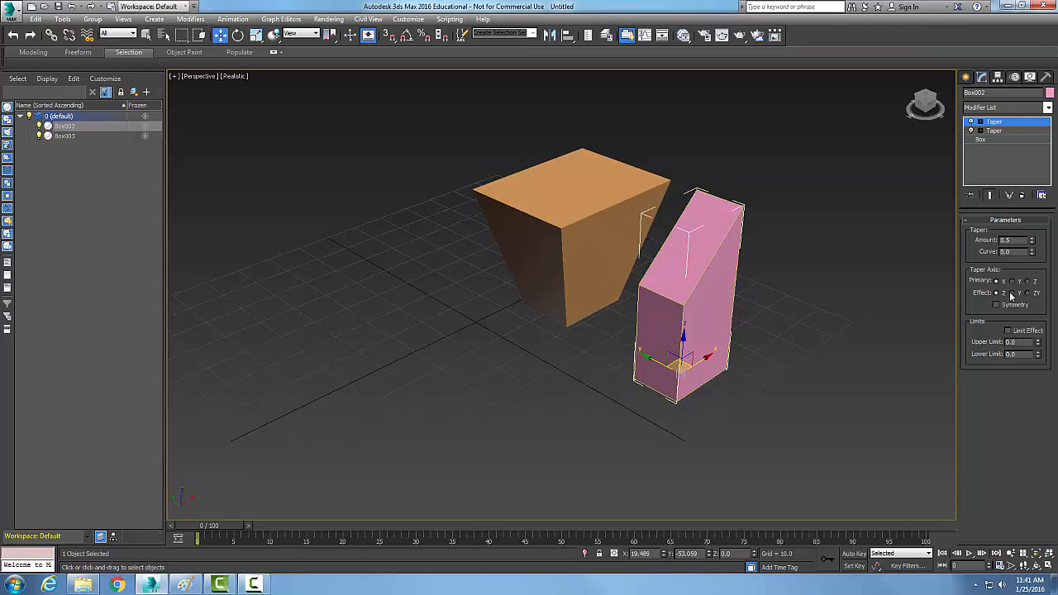
click(1011, 293)
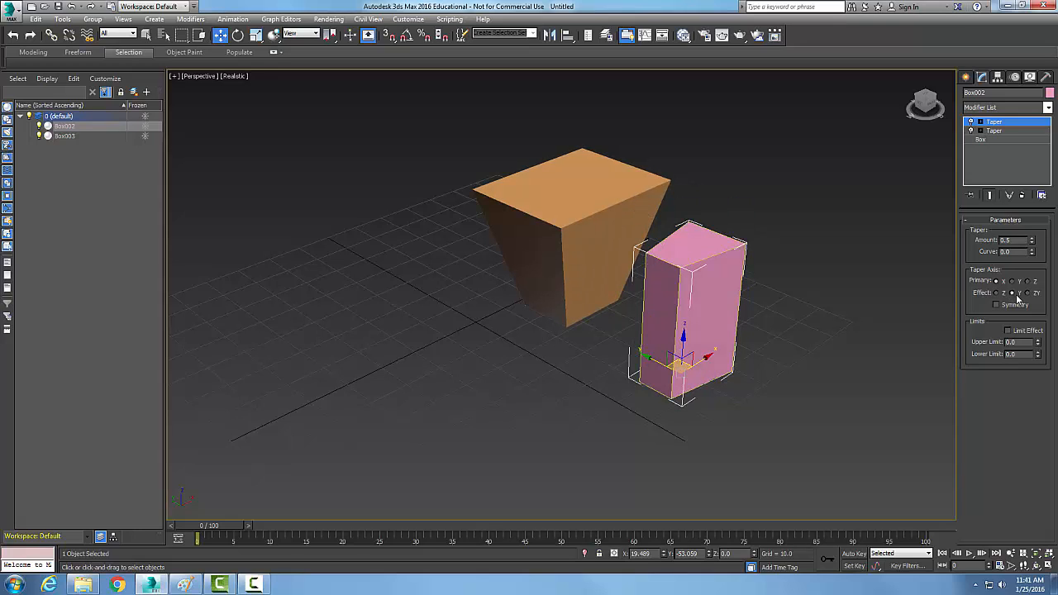
click(1029, 294)
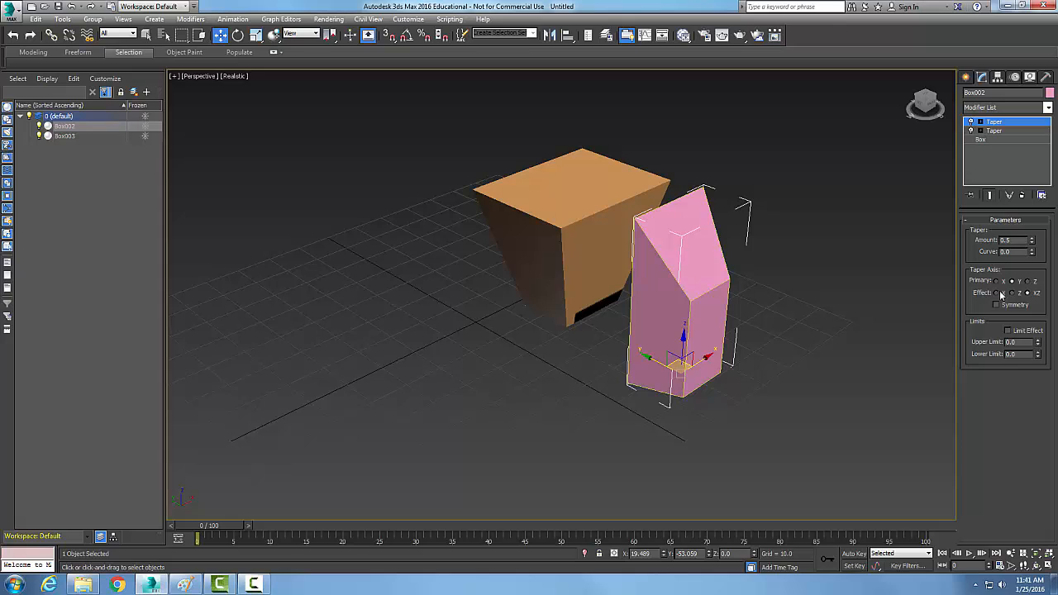
click(1032, 294)
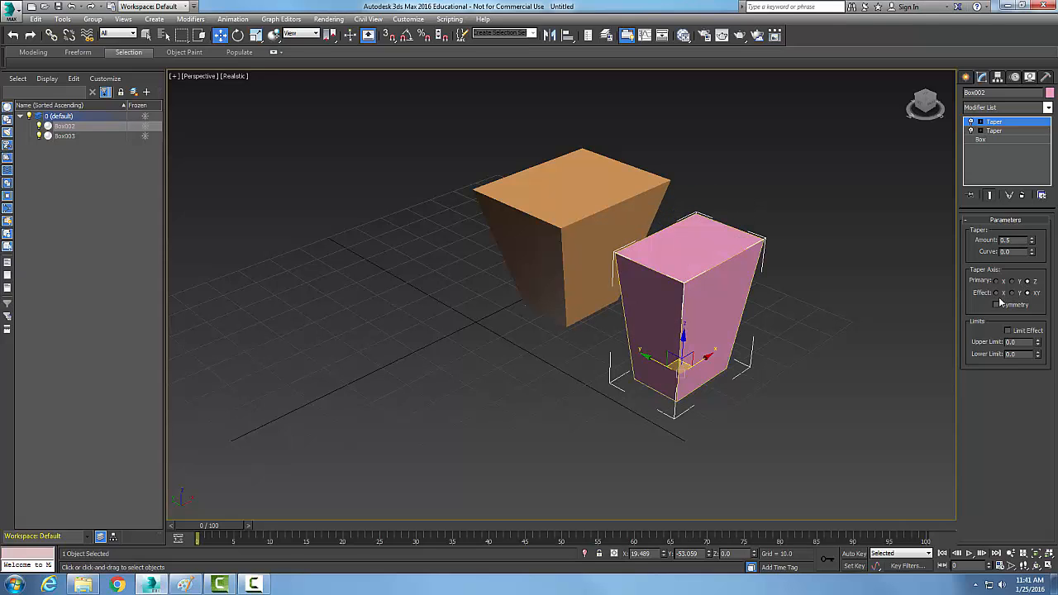
click(1019, 281)
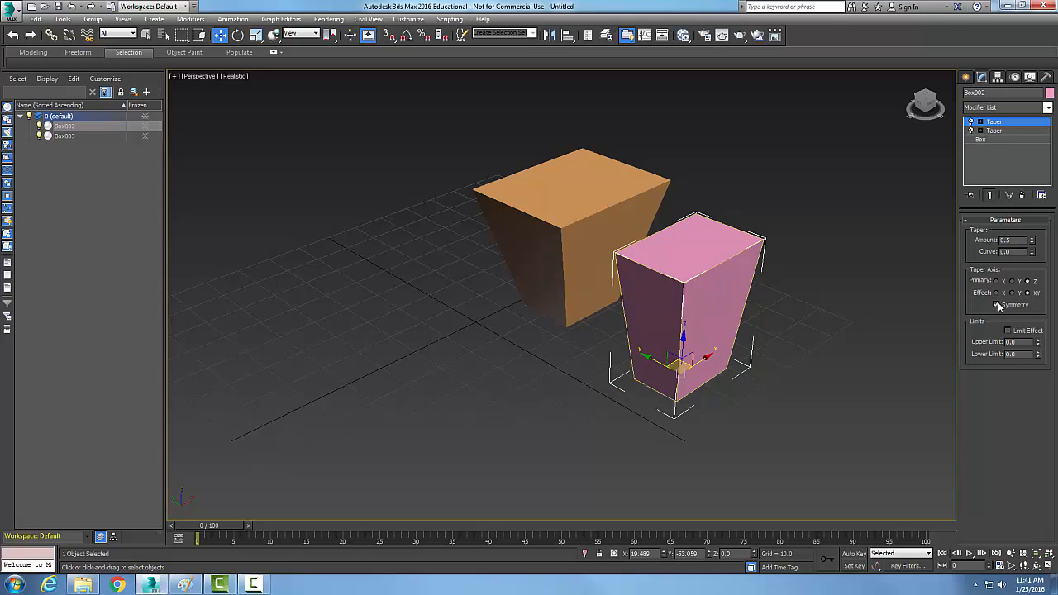
click(999, 305)
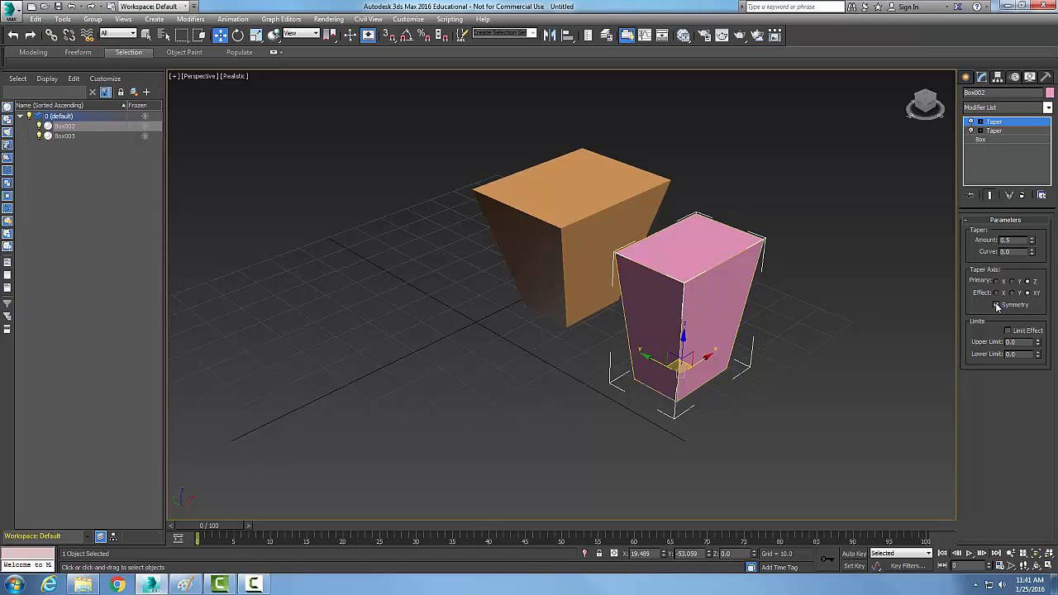
mouse_move(1032, 337)
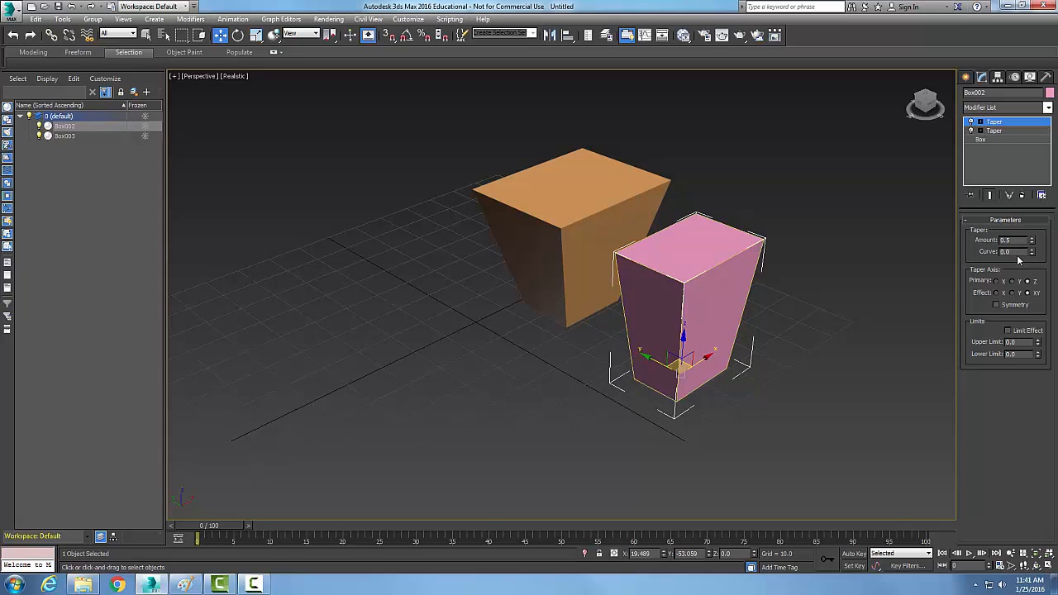
mouse_move(1022, 261)
text(2)
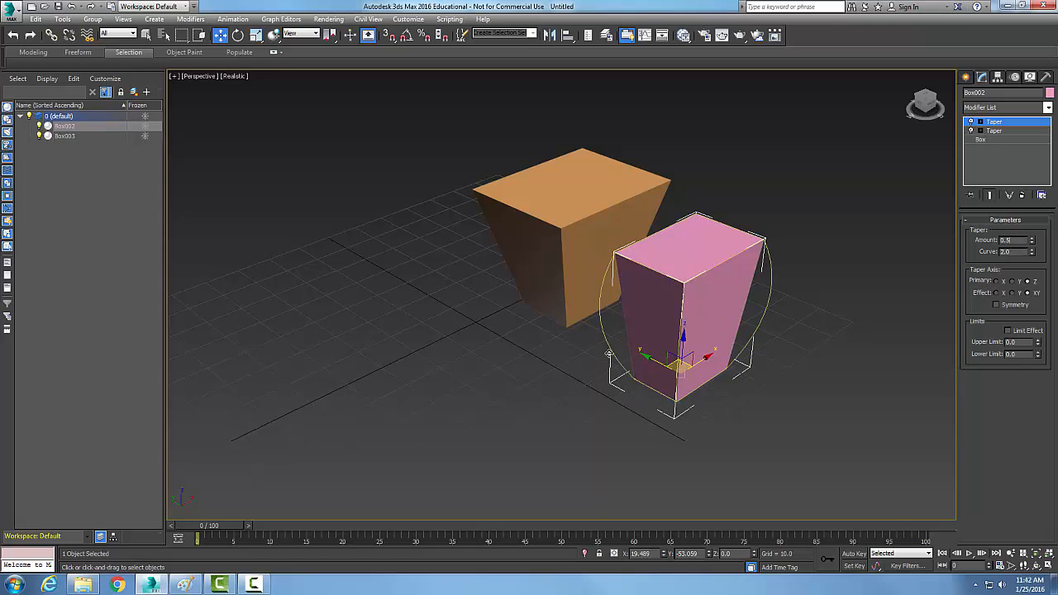
mouse_move(743, 362)
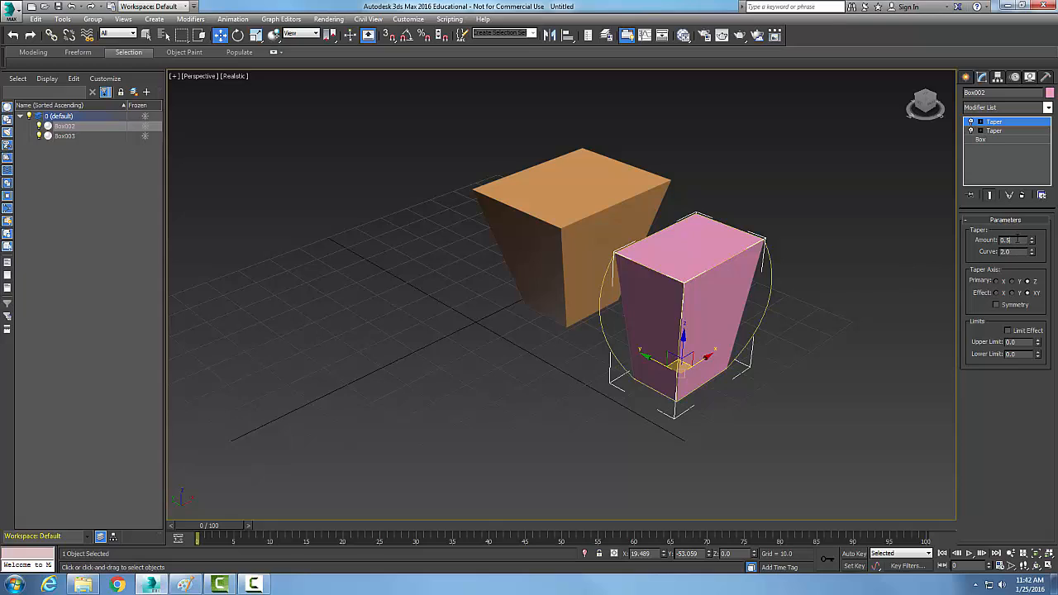
- Enter a Curve value so the pink box's tapered sides bow
triple_click(1008, 240)
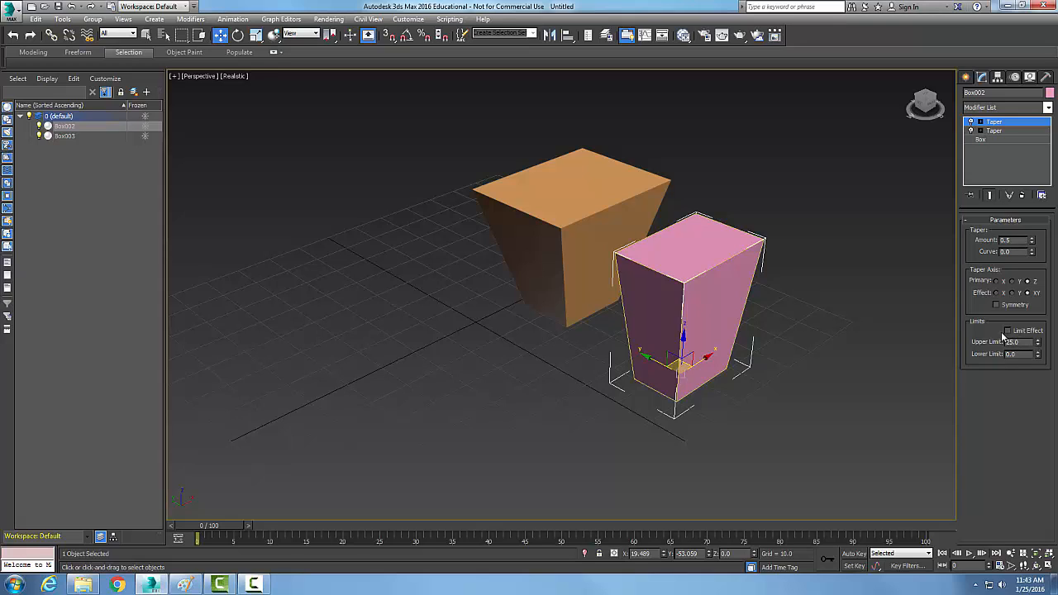
- Enable Limit Effect and enter Upper and Lower Limit values so the top portion stays straight
click(1007, 331)
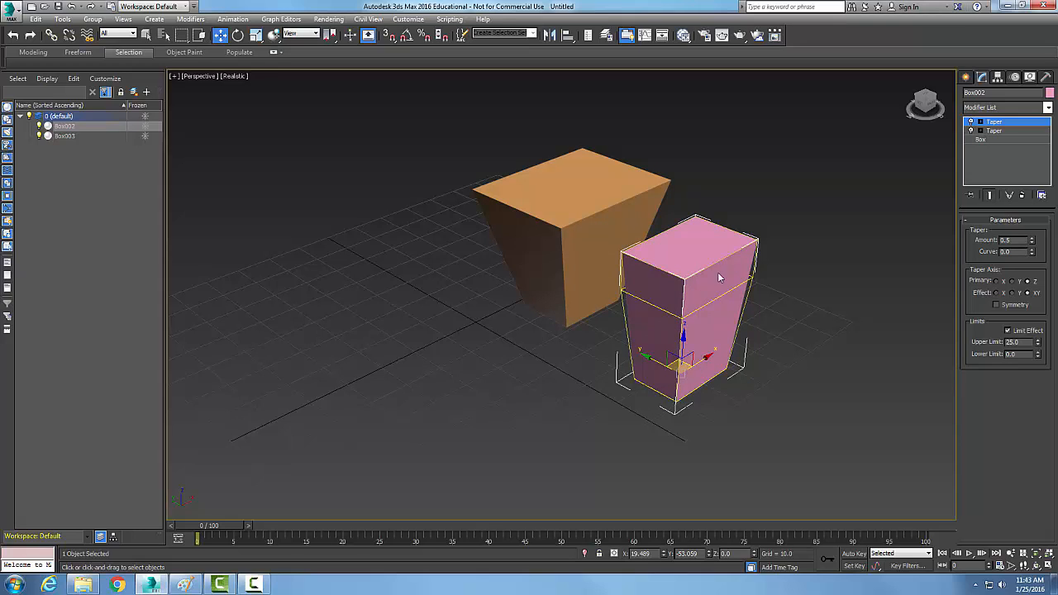
mouse_move(701, 284)
text(30)
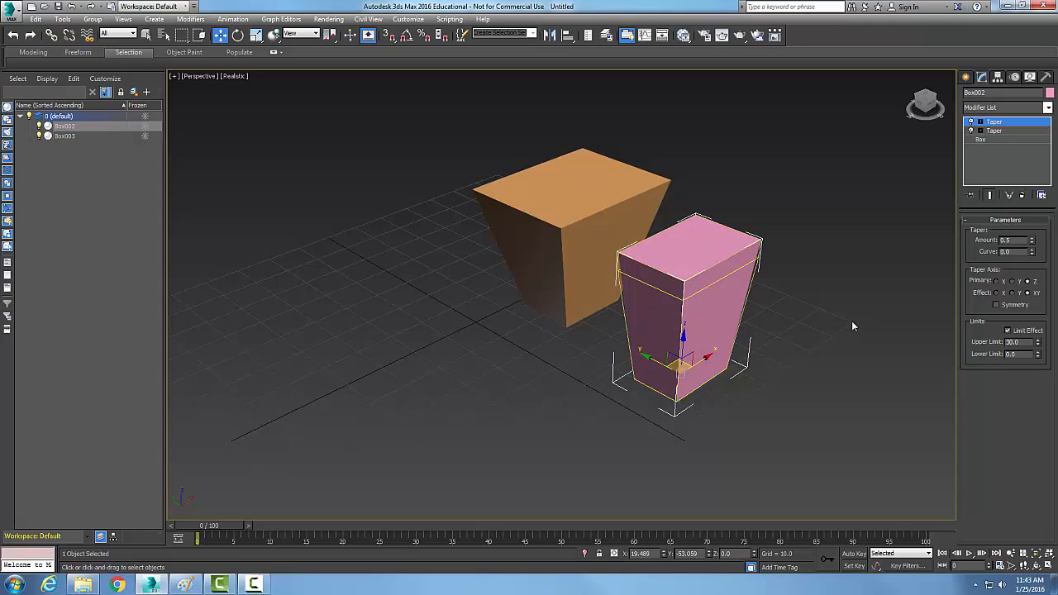
triple_click(1012, 340)
text(10)
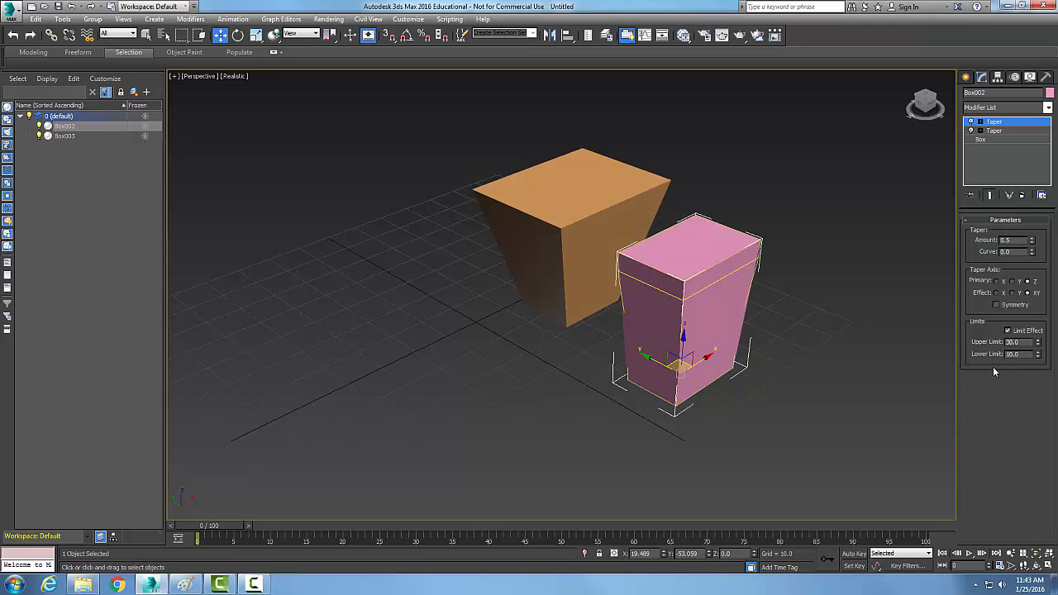
triple_click(1012, 354)
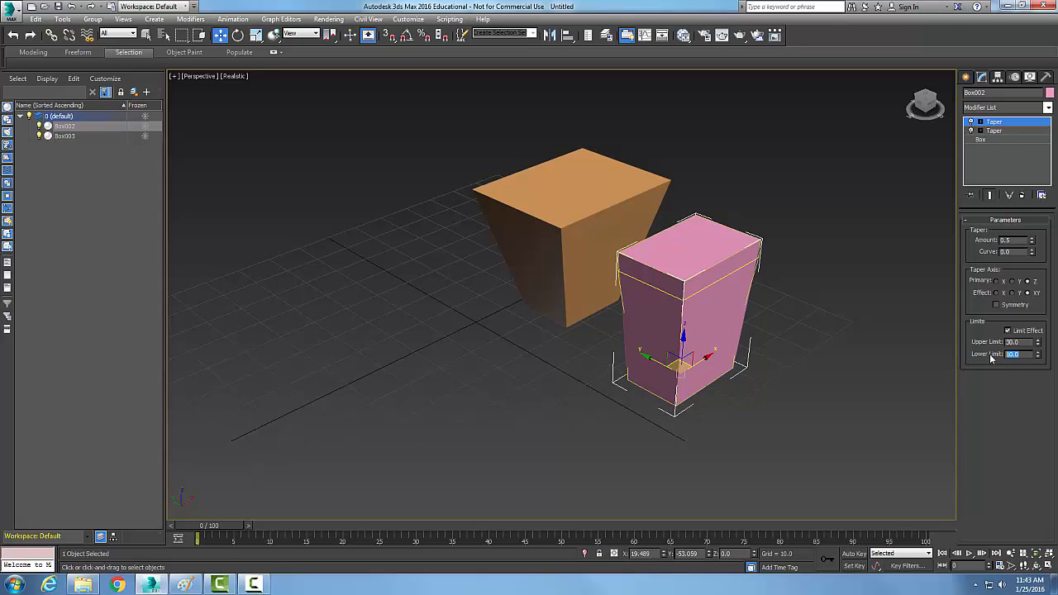